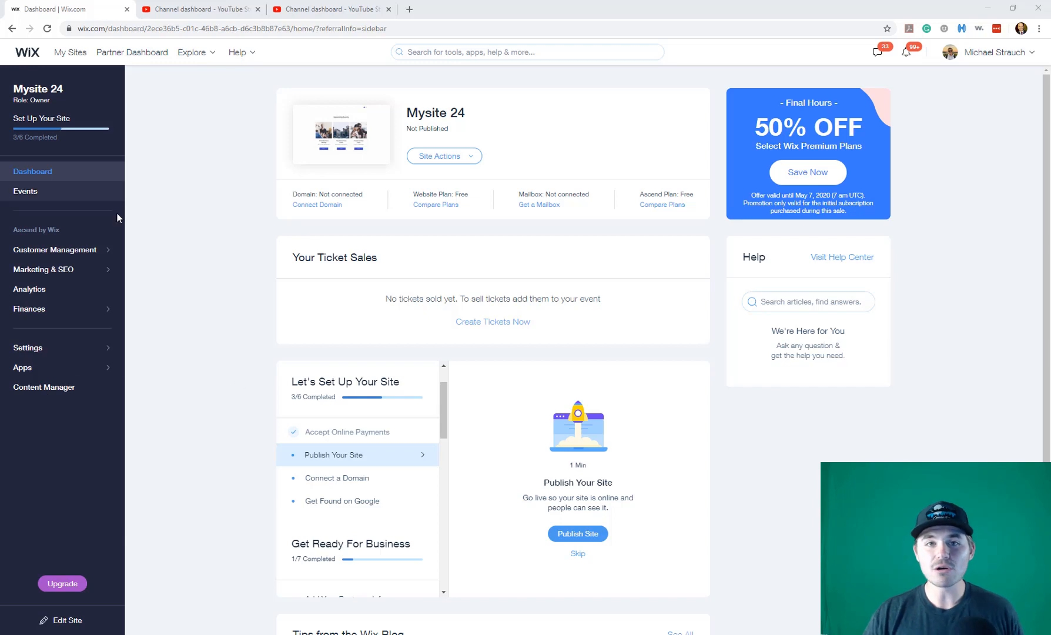
mouse_move(209, 175)
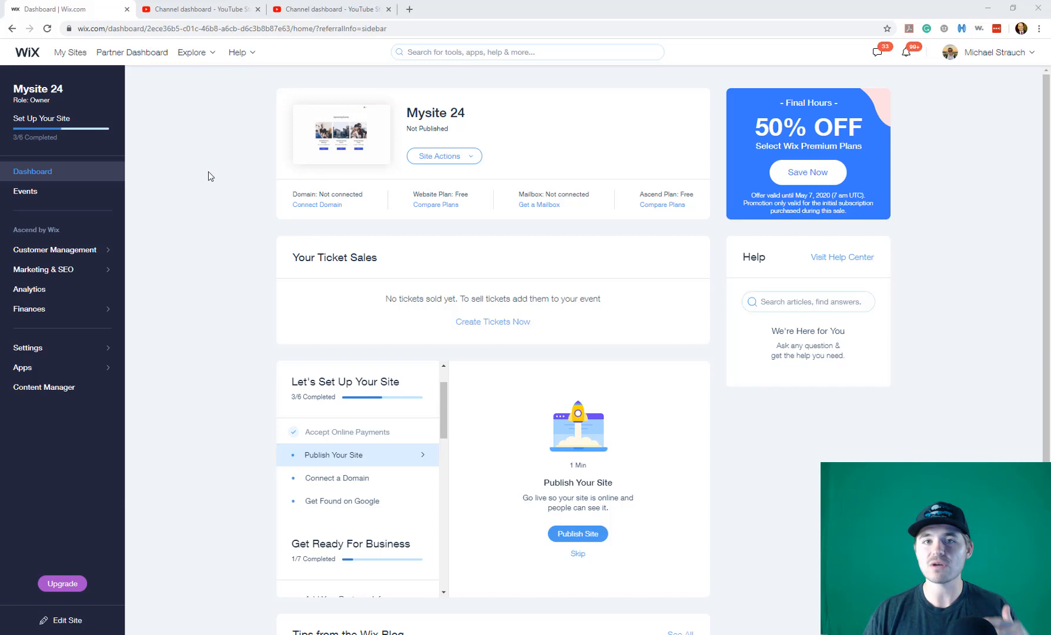
mouse_move(83, 202)
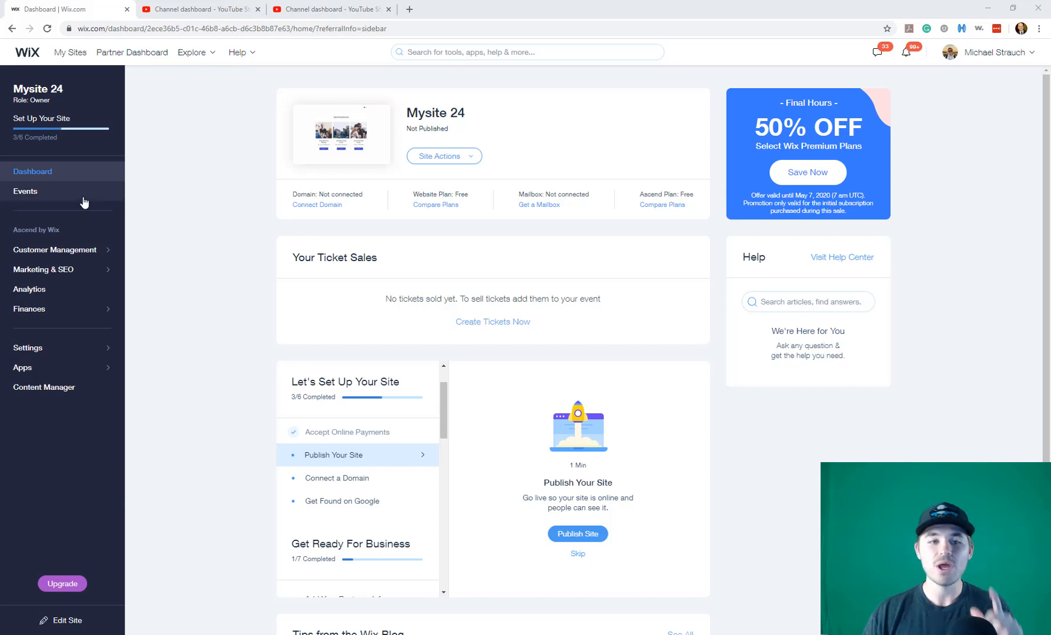
Go to the Events section from the dashboard sidebar to list the site's events
left_click(24, 191)
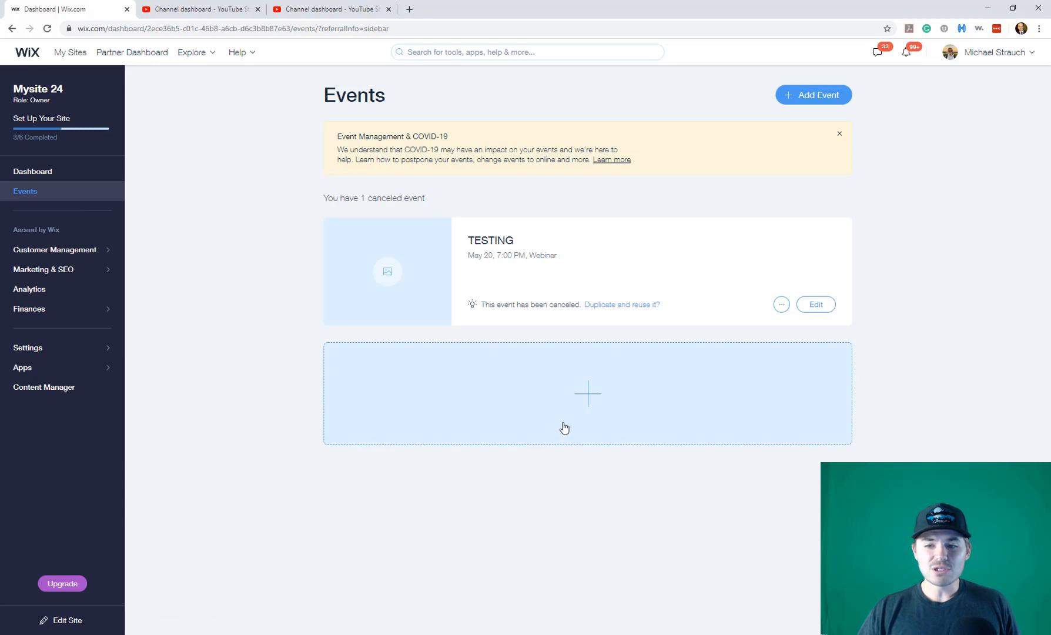
Begin a blank new event and name it 'Testing 1'
left_click(587, 393)
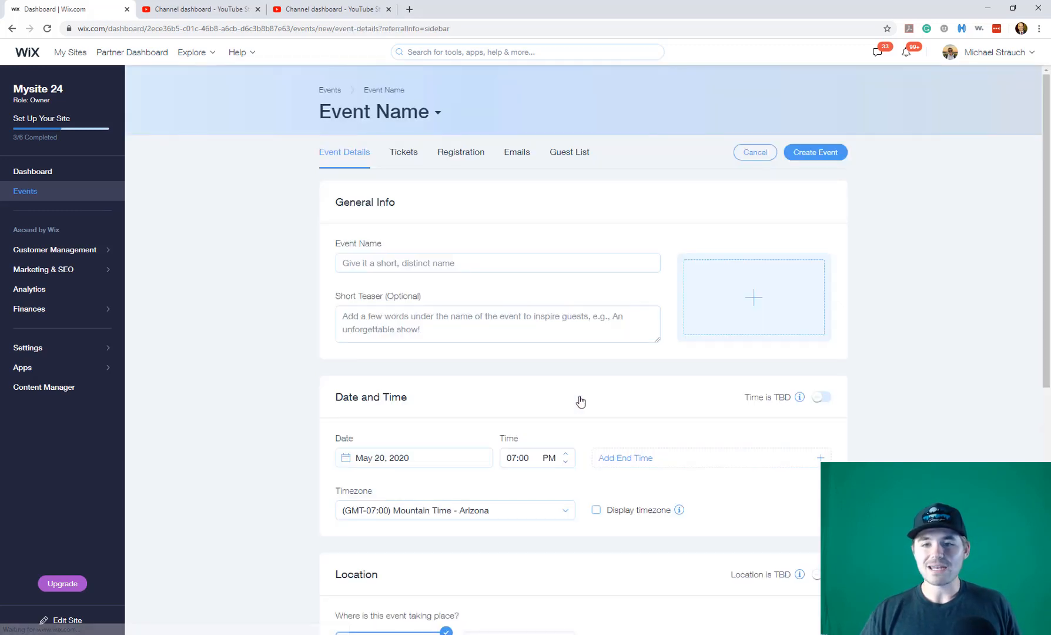
left_click(498, 262)
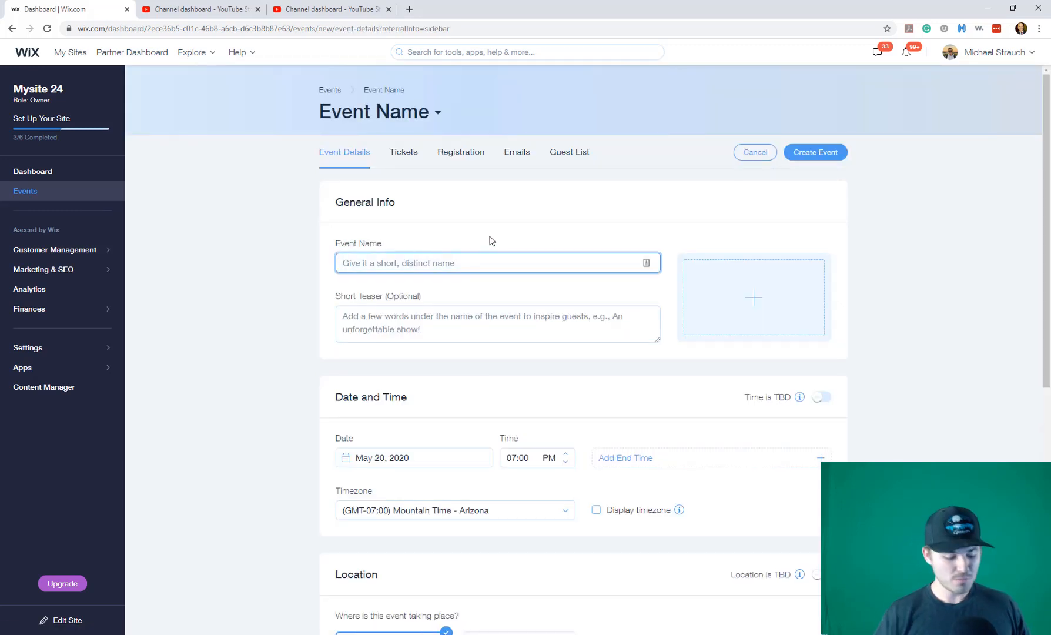
type("Testing")
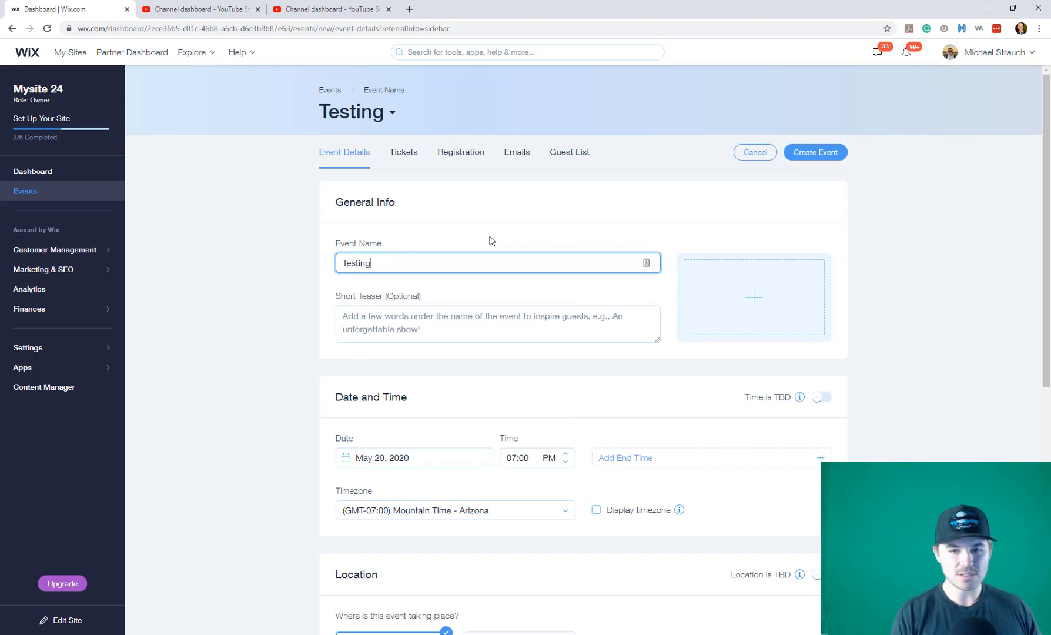
scroll("down", 3)
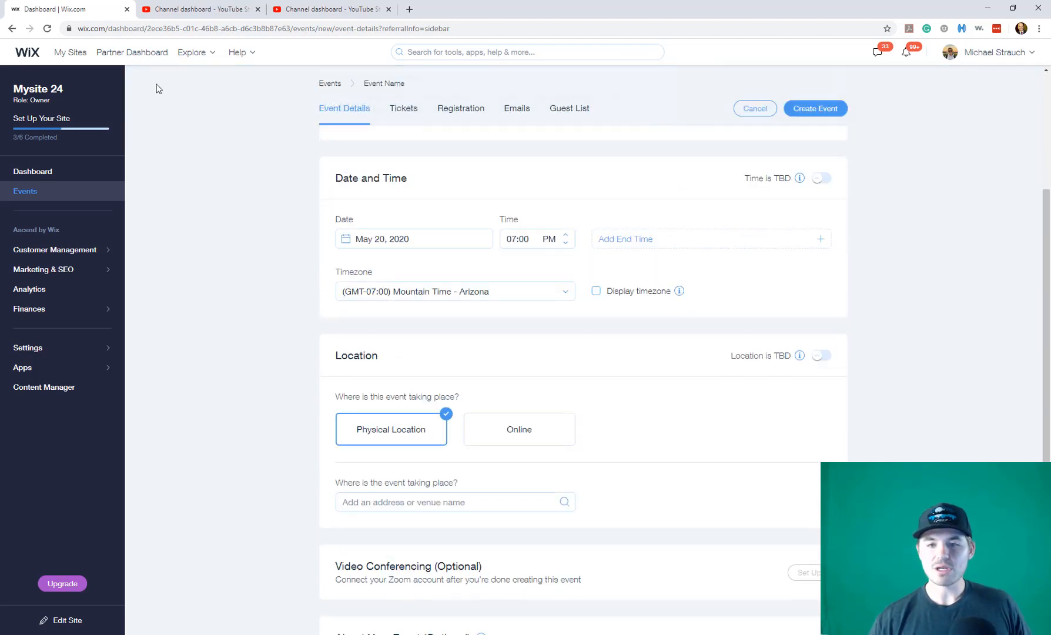
type("Testing 1")
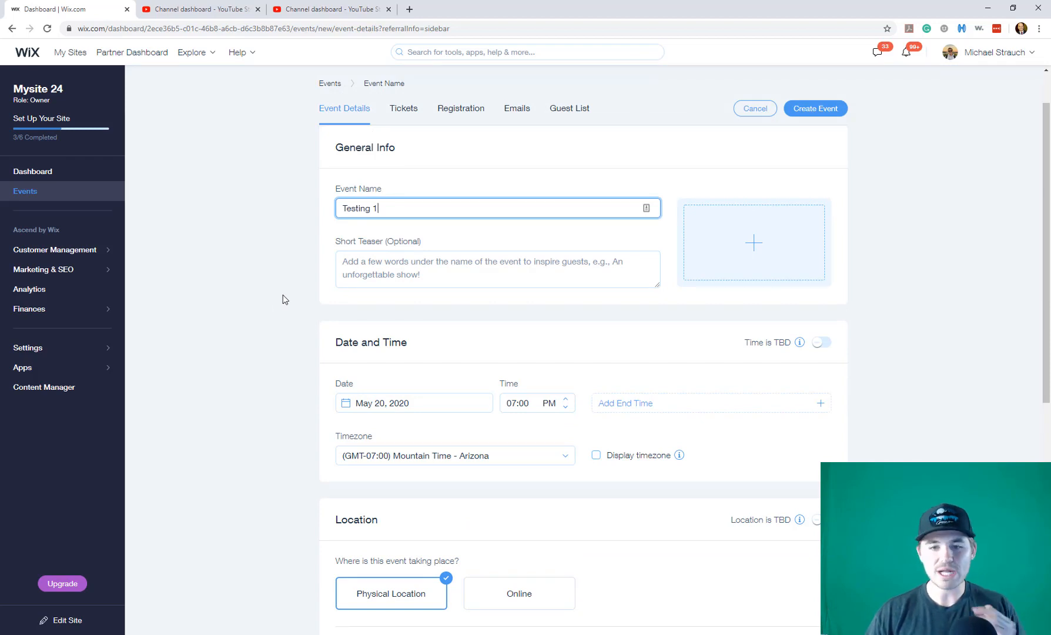
scroll("down", 3)
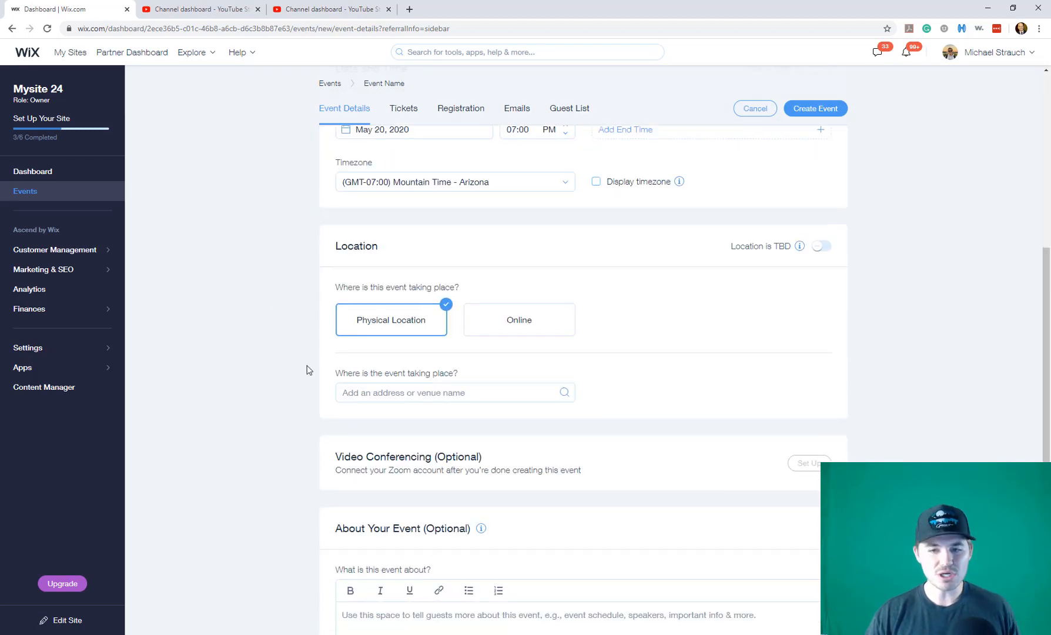
Set the event location to Online with the location title 'Webinar'
left_click(518, 318)
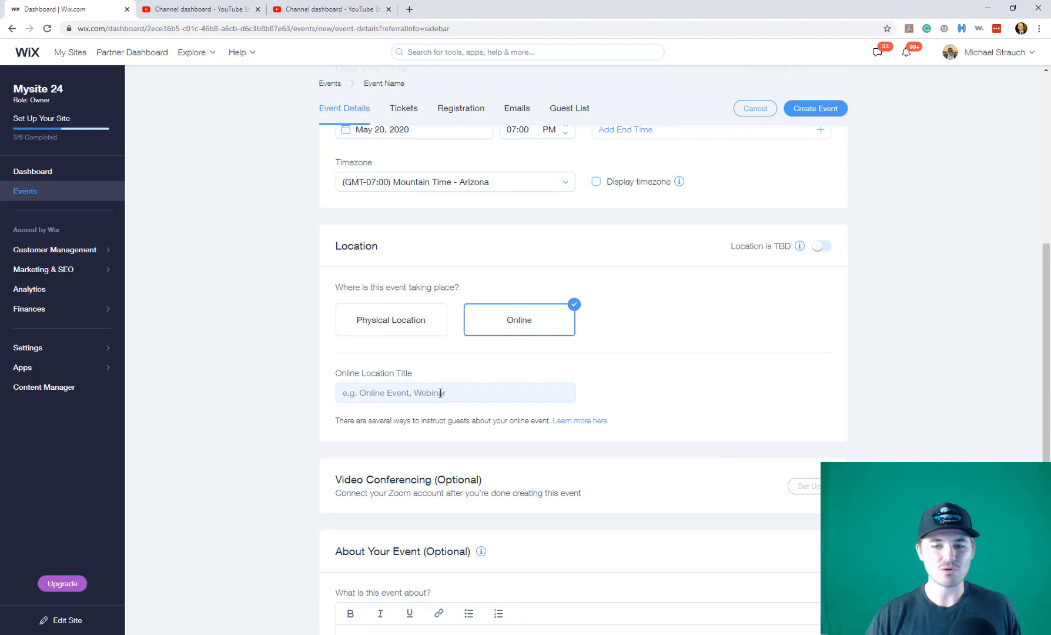
left_click(455, 392)
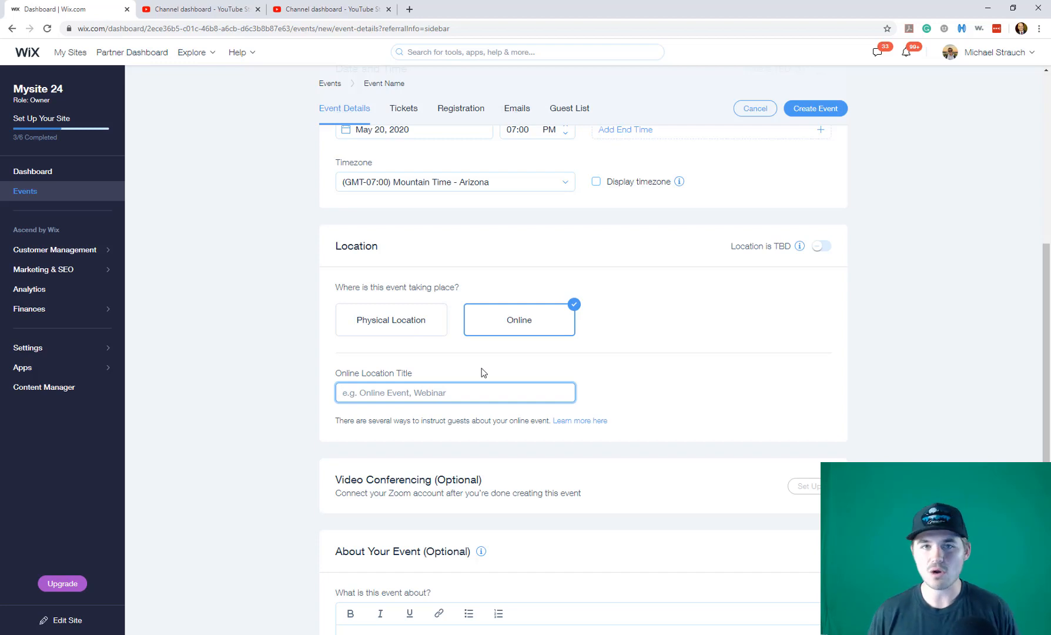
type("W")
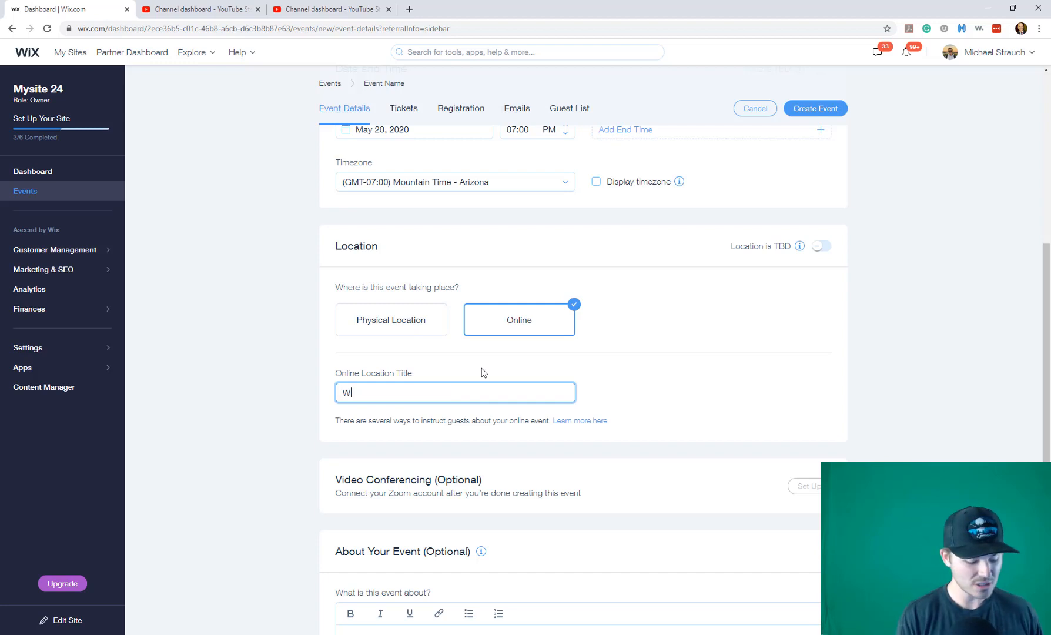
type("ebianr")
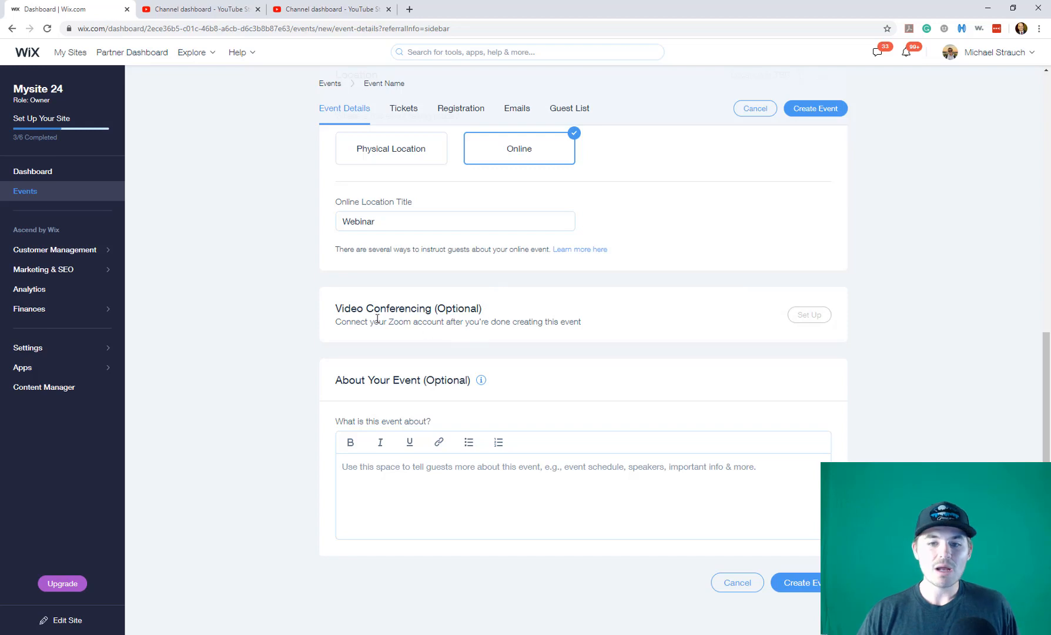
mouse_move(882, 337)
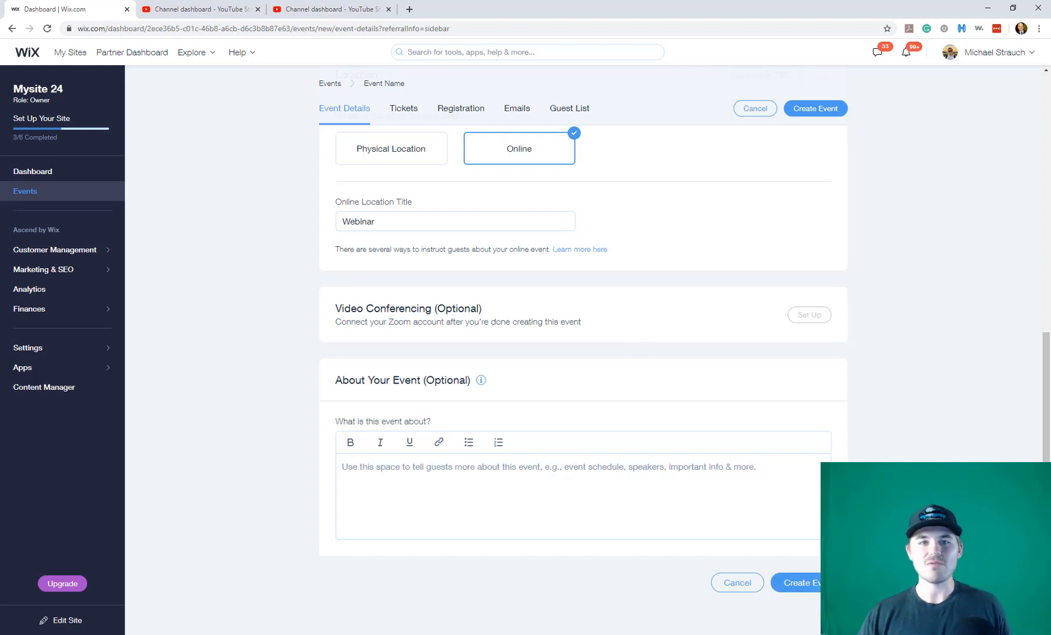
Create the event, edit Testing 1 and connect Zoom under Video Conferencing
left_click(814, 108)
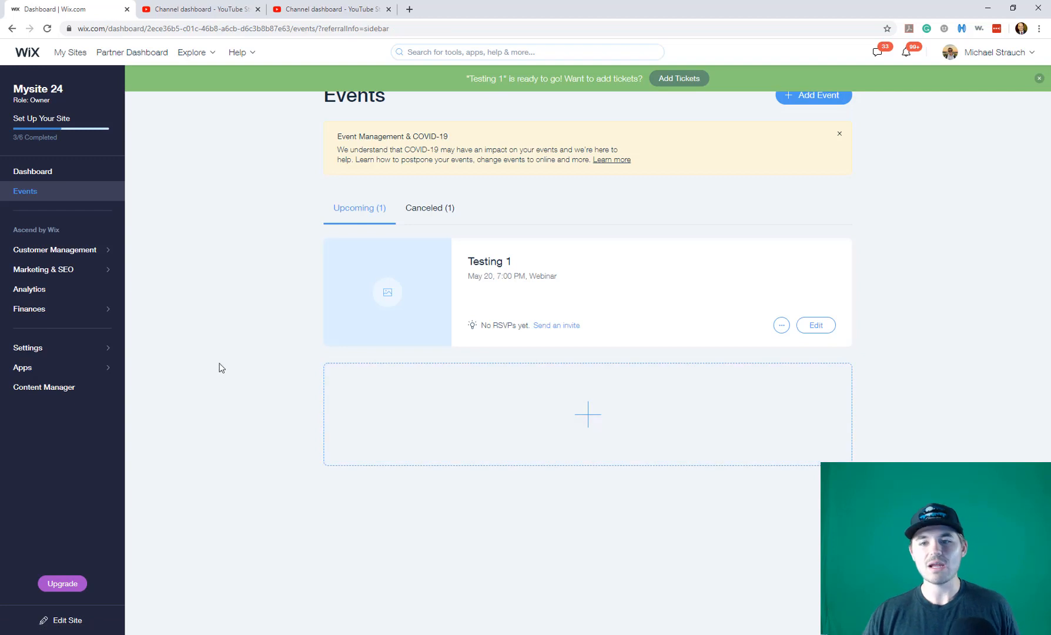
mouse_move(220, 265)
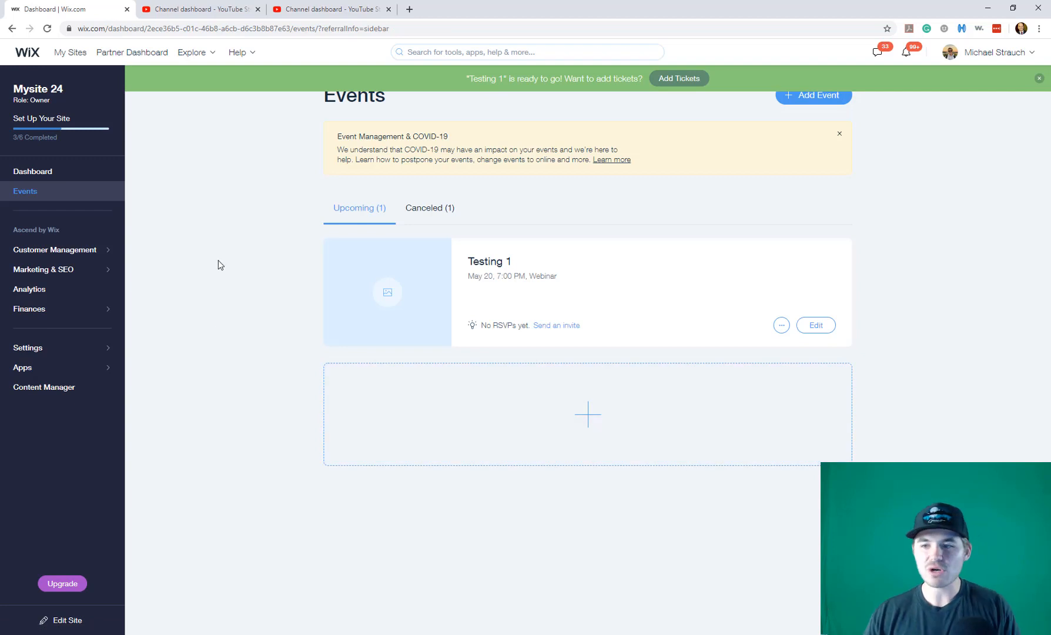
left_click(815, 326)
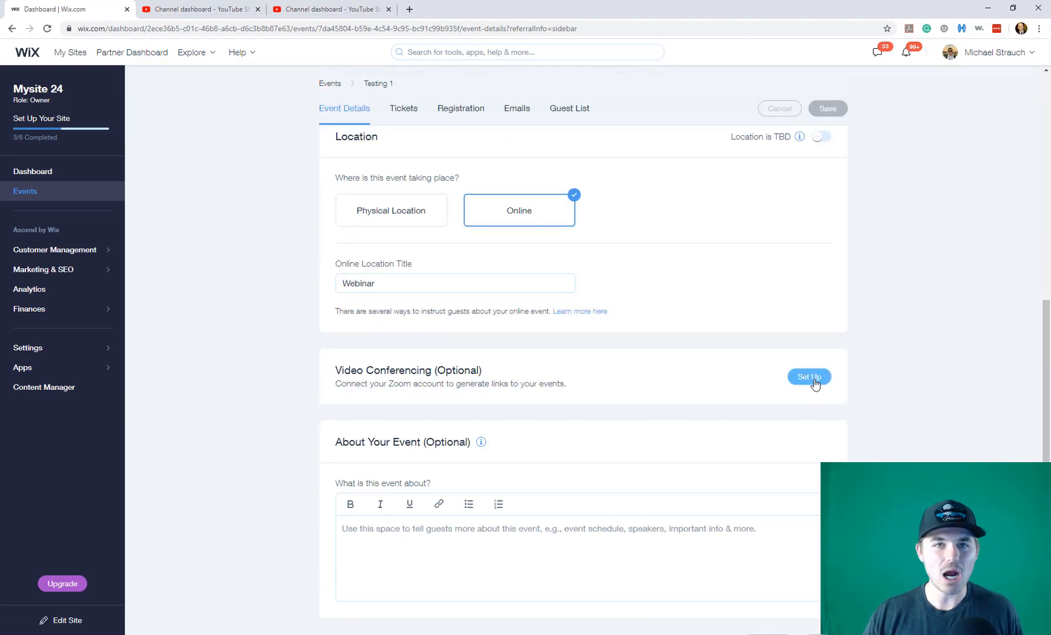
left_click(808, 376)
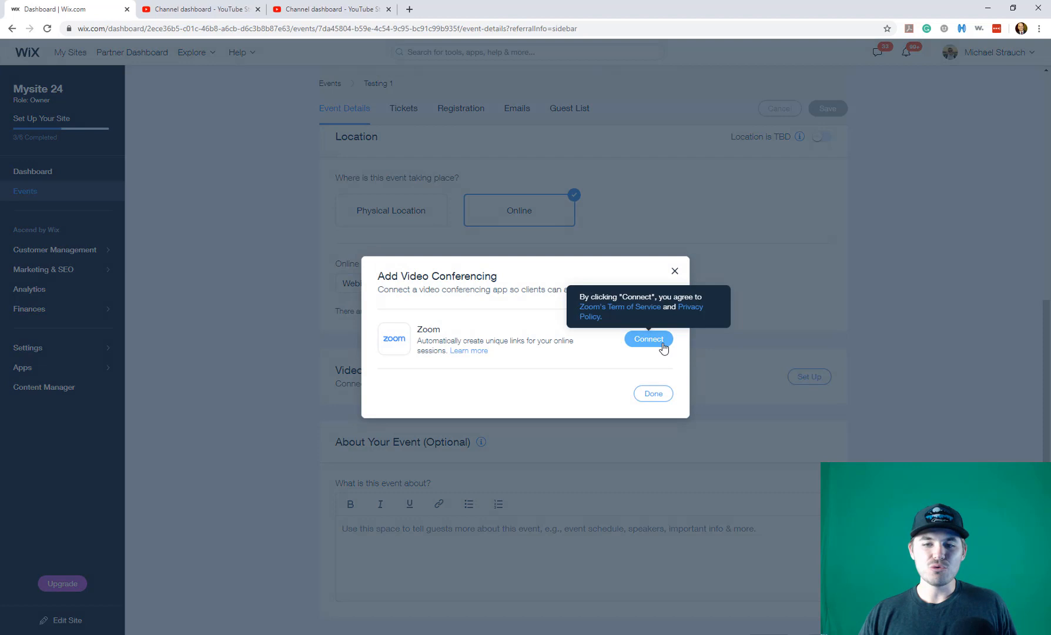
left_click(648, 338)
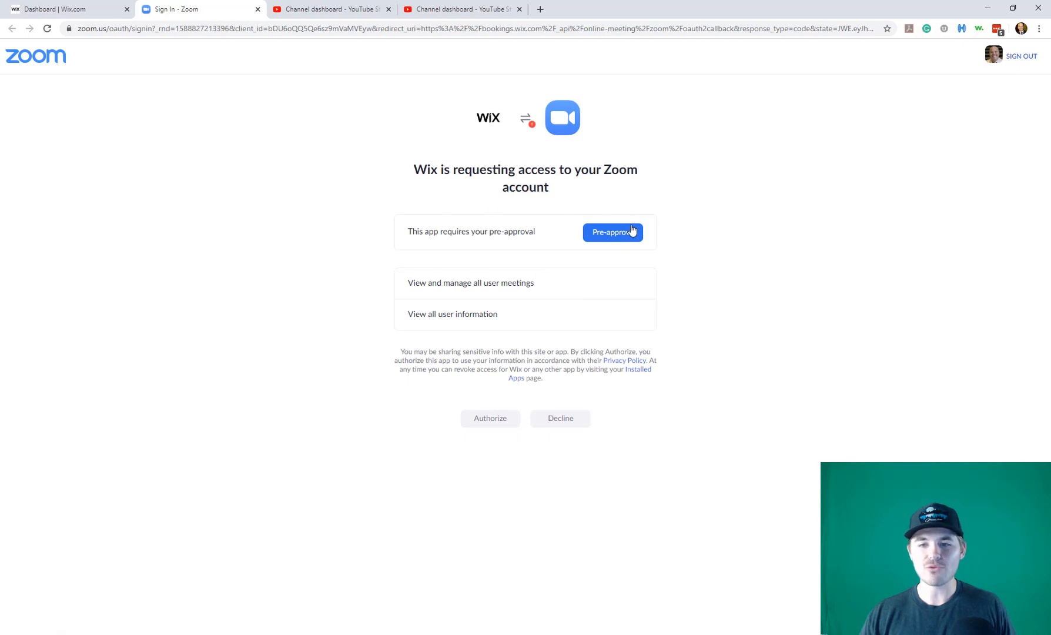
mouse_move(222, 122)
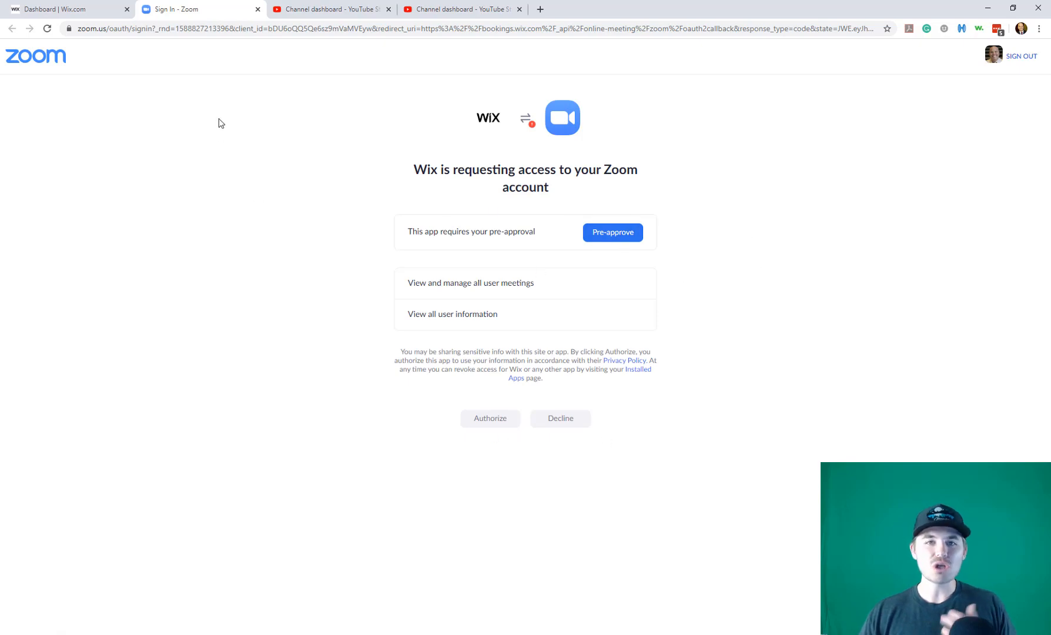
mouse_move(254, 16)
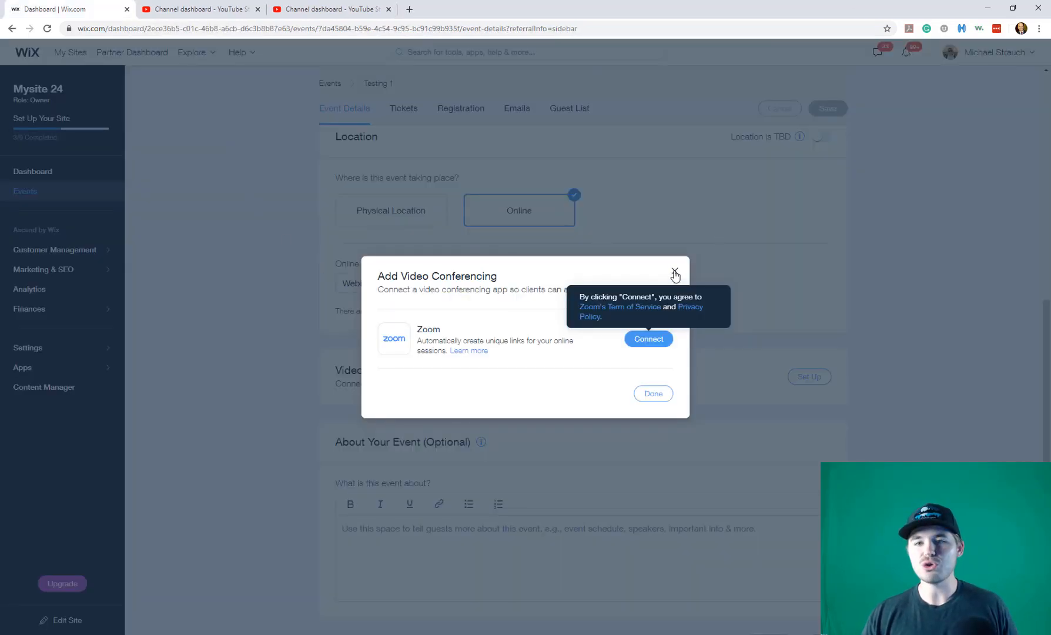
Close the Zoom setup and view the Emails settings for Testing 1
left_click(675, 275)
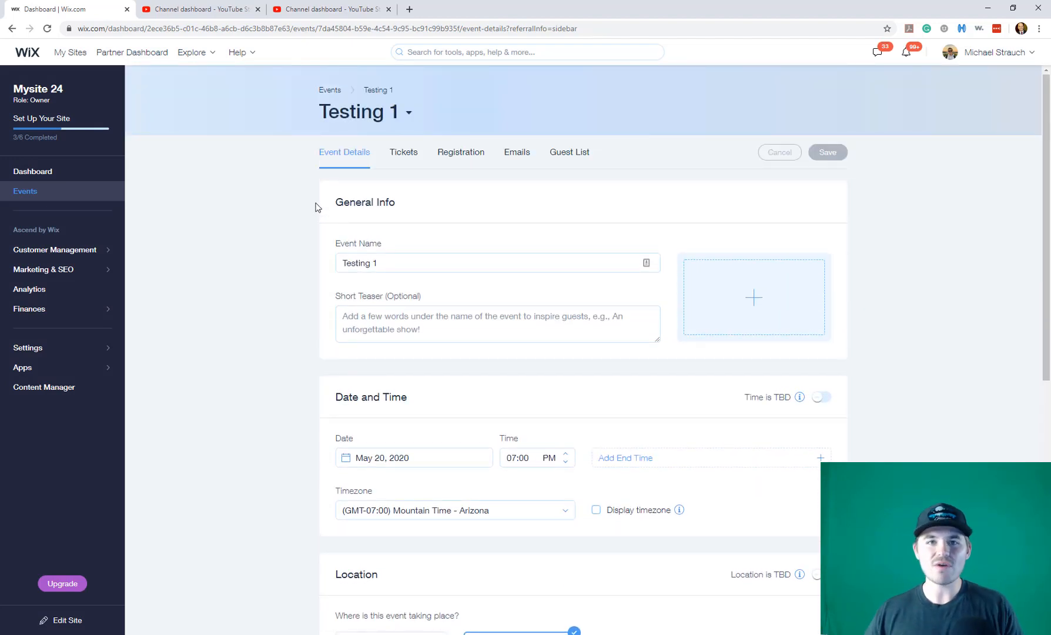
left_click(516, 152)
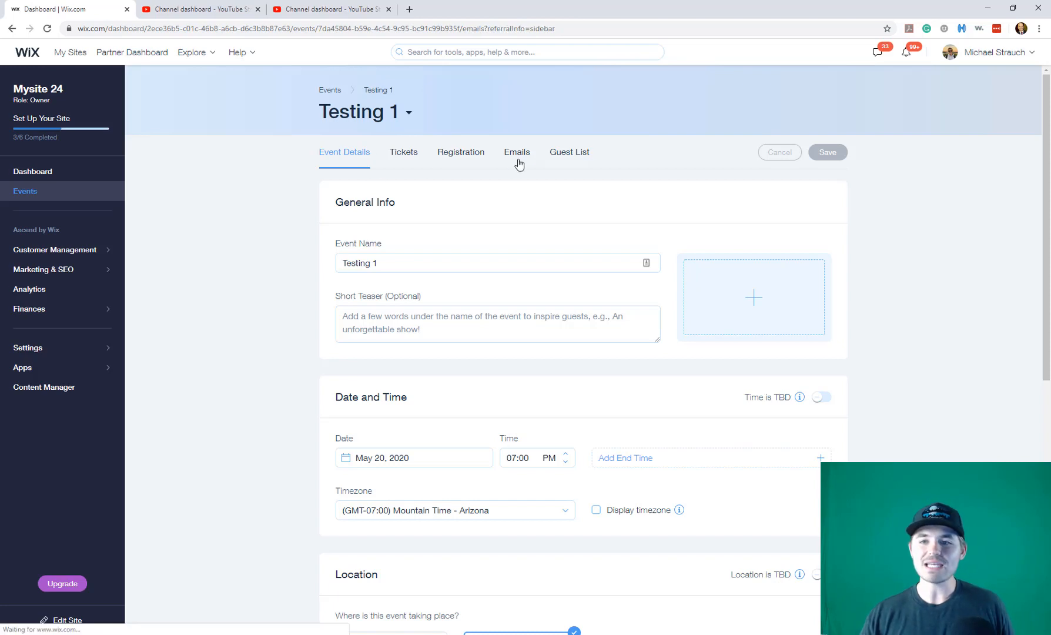
left_click(516, 152)
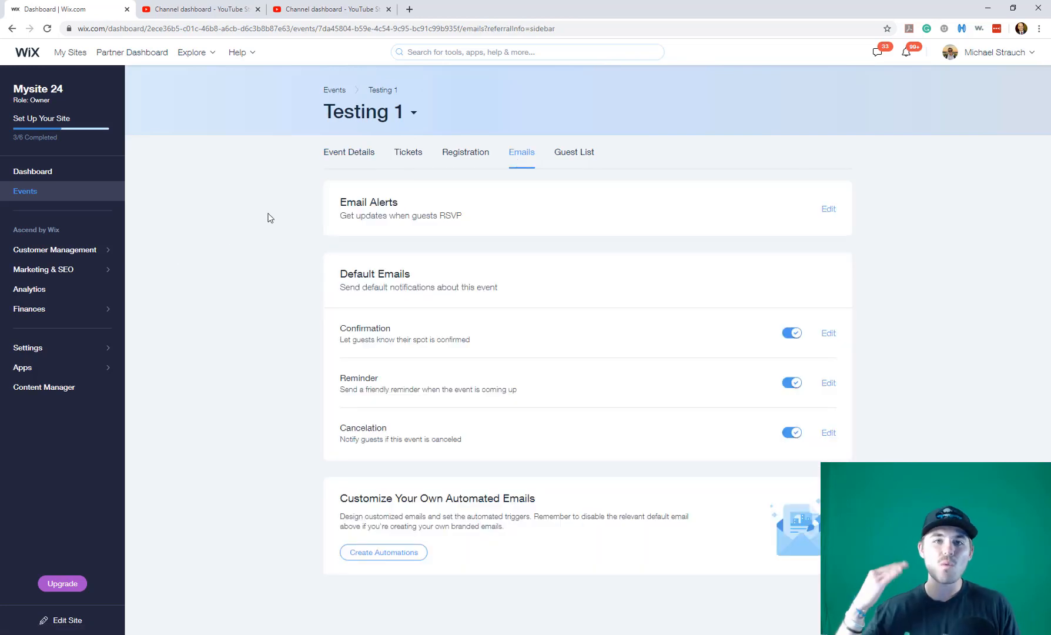